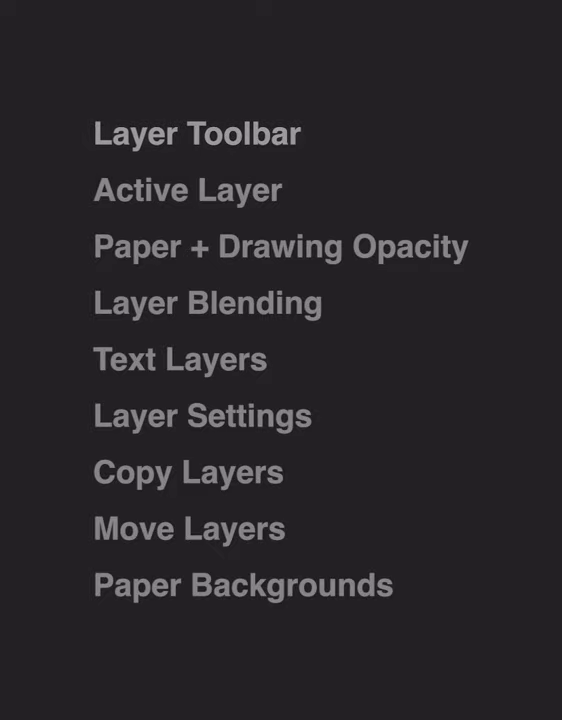
Select another layer thumbnail of the living-room sketch, opening the 'colour markers' layer settings
{"action": "left_click", "coordinate": [187, 190]}
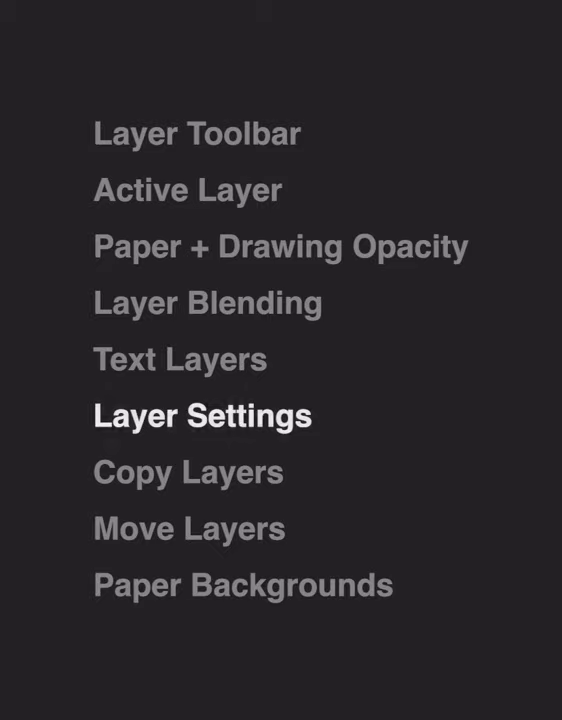
{"action": "left_click", "coordinate": [188, 472]}
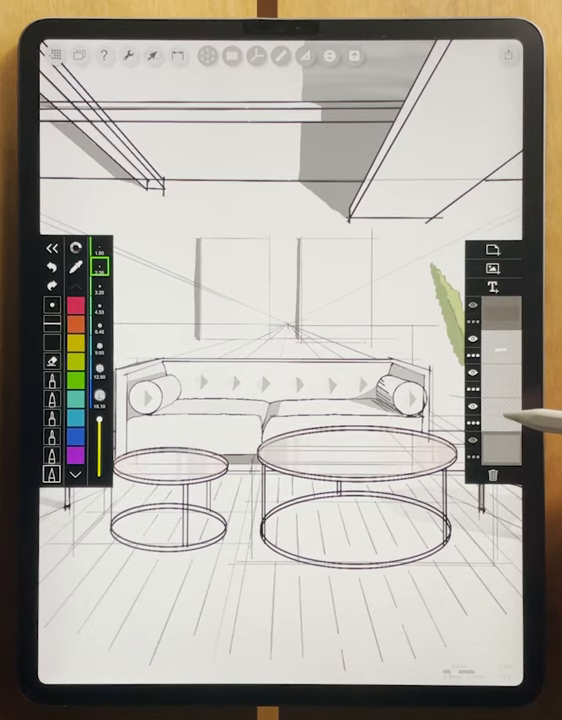
{"action": "left_click", "coordinate": [492, 425]}
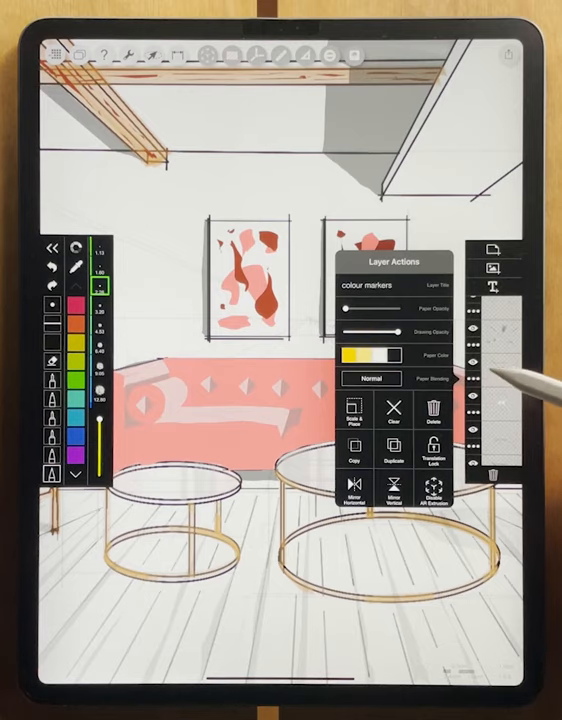
Change the colour markers layer's Paper Blending from Normal to Multiply
{"action": "left_click", "coordinate": [366, 379]}
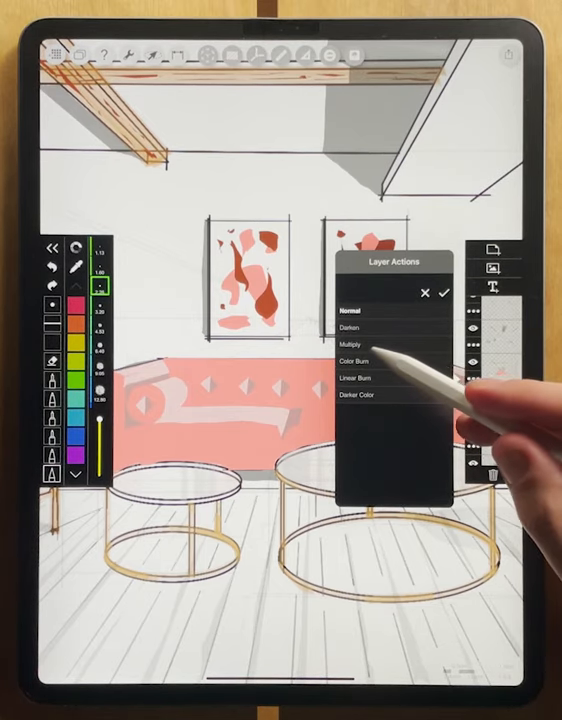
{"action": "left_click", "coordinate": [357, 344]}
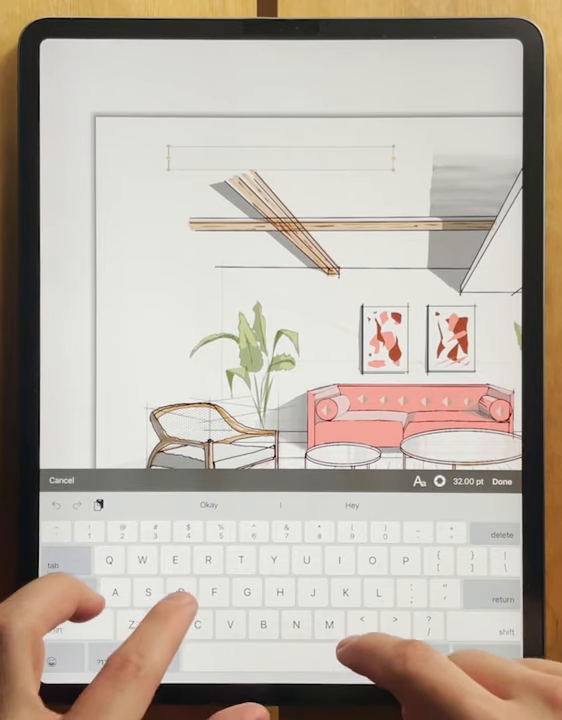
Type the caption 'David Drazil - Essajees Atelier' beneath the living-room sketch
{"action": "type", "text": "David"}
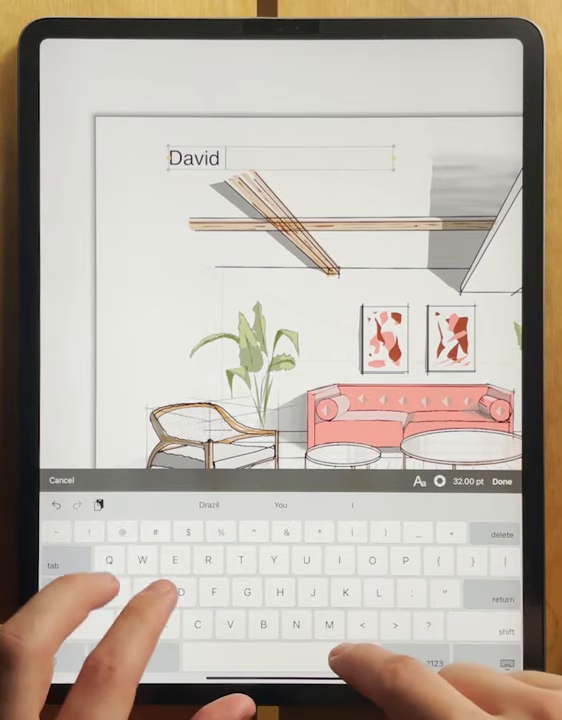
{"action": "type", "text": "Drazil -"}
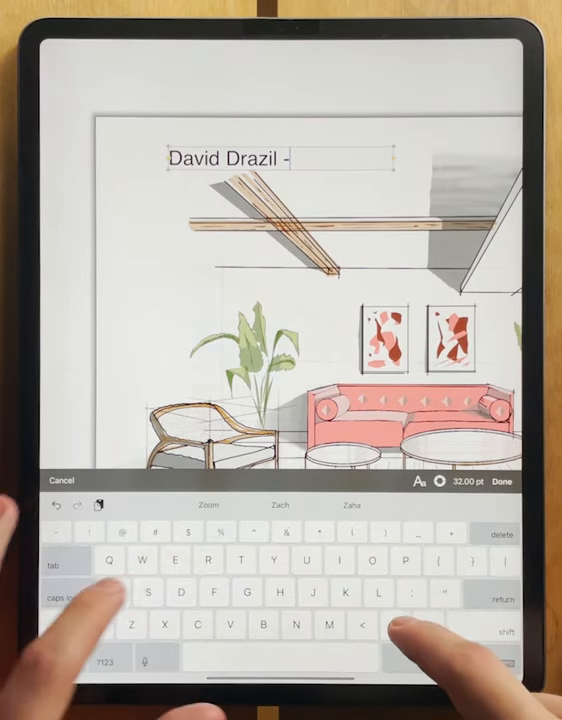
{"action": "type", "text": "Essajees Atelier"}
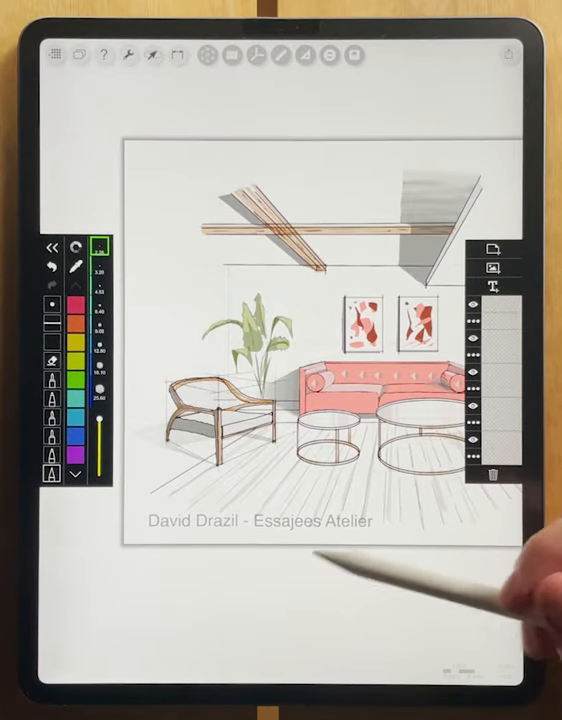
Switch off Layer Drop Shadows under Pref in Project Settings
{"action": "left_click", "coordinate": [136, 55]}
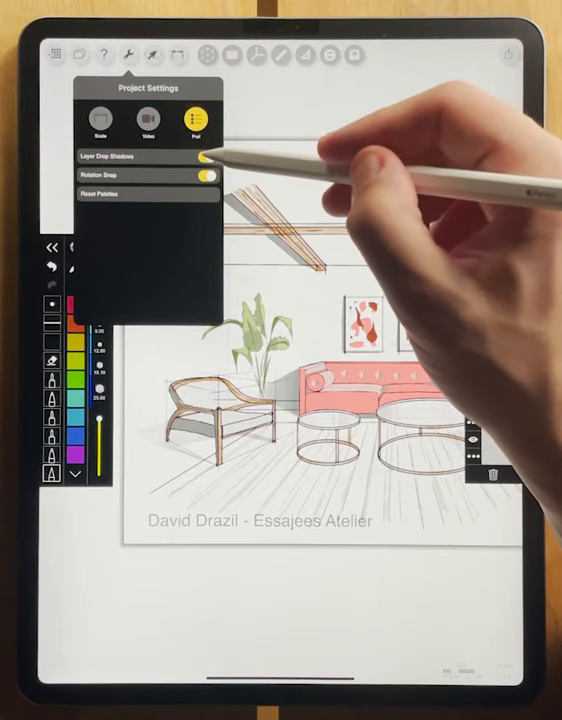
{"action": "left_click", "coordinate": [205, 155]}
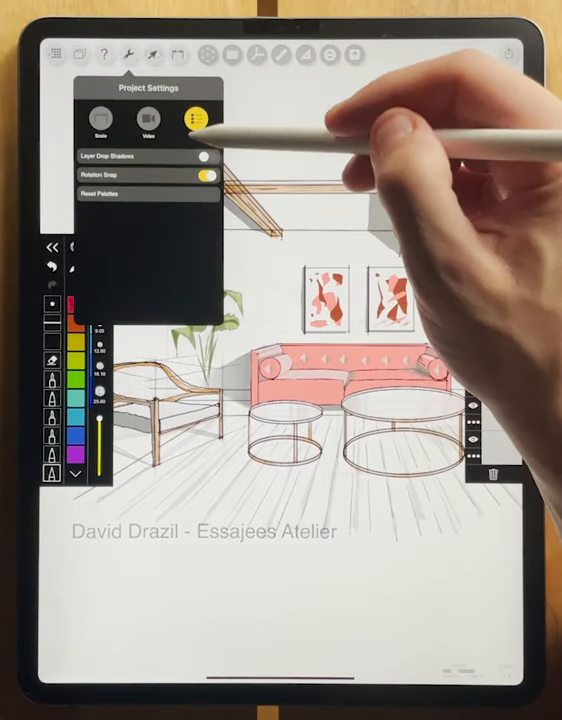
{"action": "left_click", "coordinate": [207, 156]}
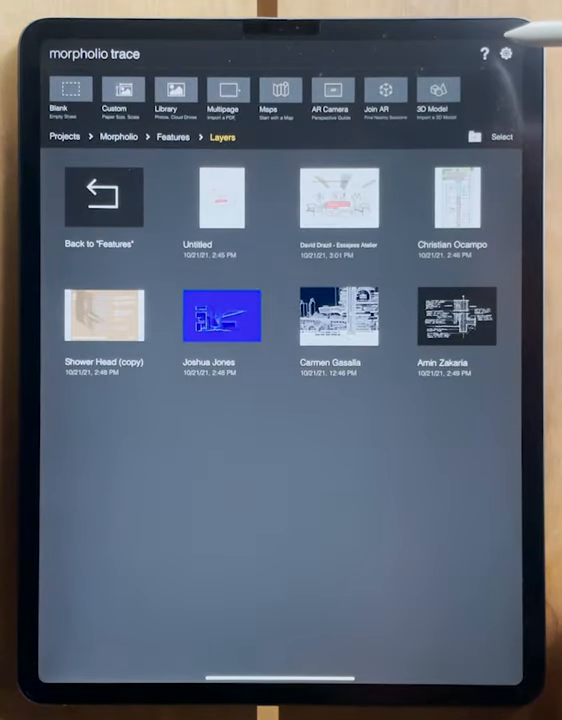
Switch on the Stack Layers default in the gallery's app Settings
{"action": "left_click", "coordinate": [508, 55]}
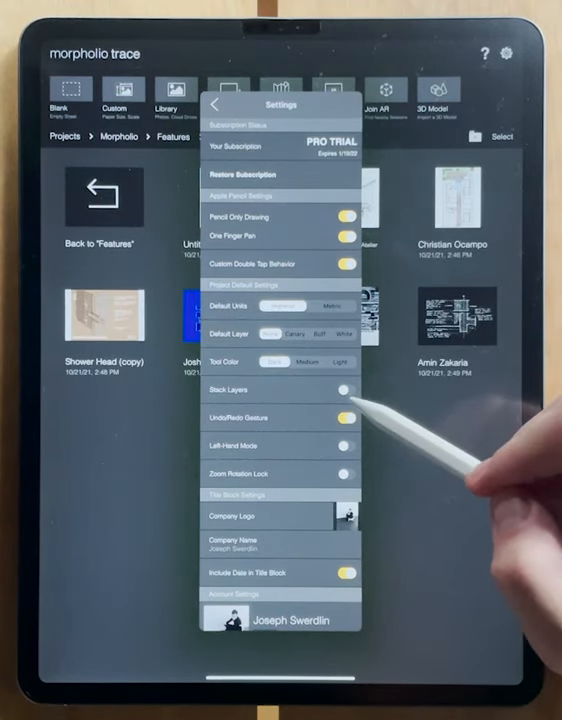
{"action": "left_click", "coordinate": [344, 390]}
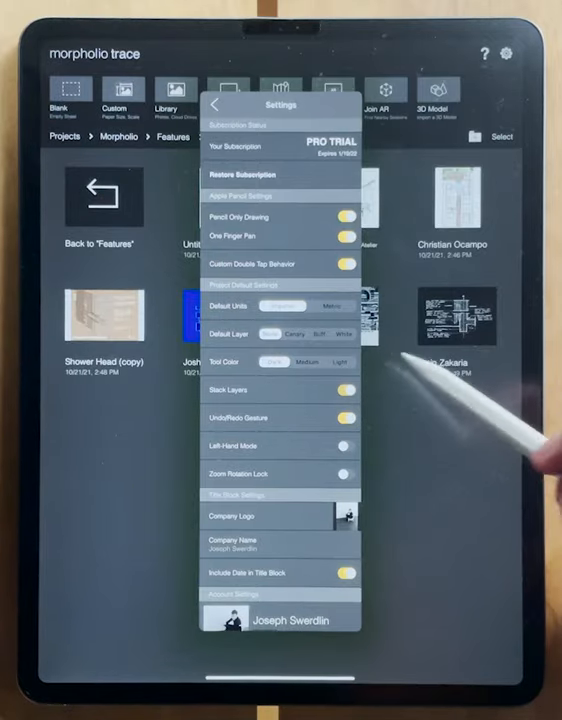
{"action": "left_click", "coordinate": [215, 104]}
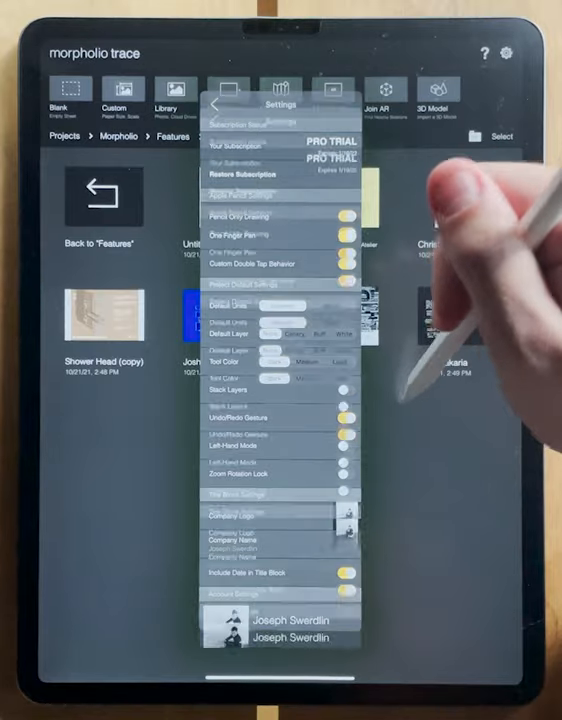
{"action": "left_click", "coordinate": [215, 104]}
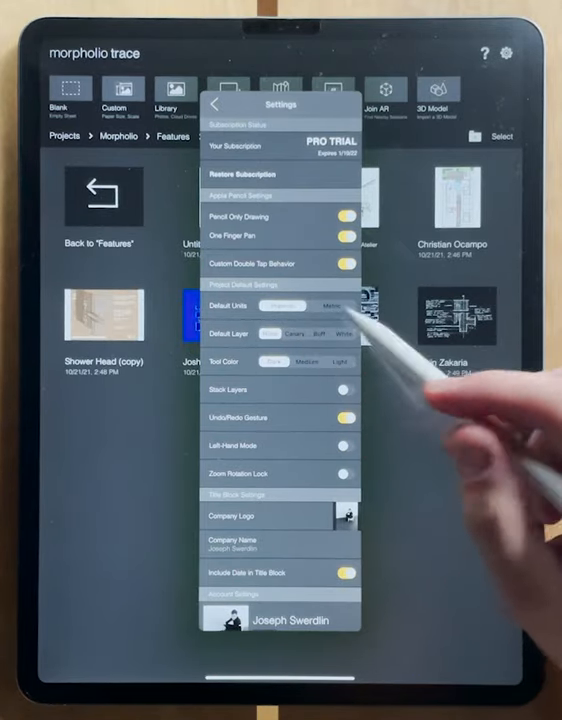
Select a layer thumbnail of the pink-sofa interior sketch in the layers panel
{"action": "left_click", "coordinate": [214, 104]}
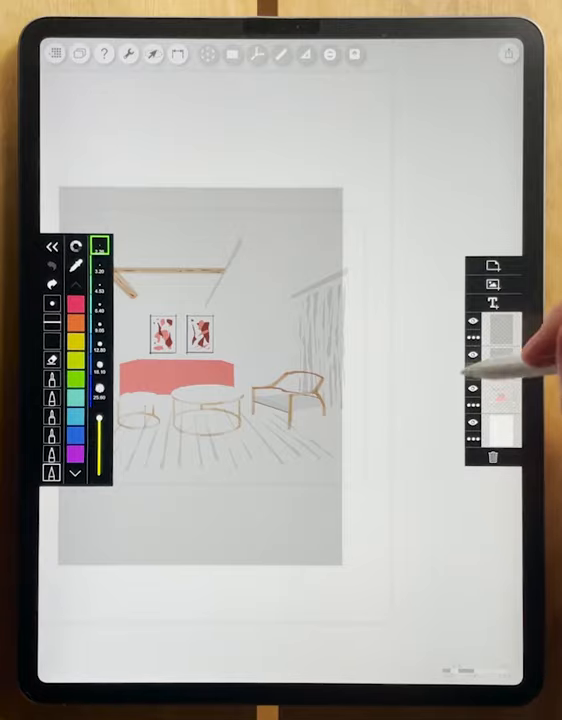
{"action": "left_click", "coordinate": [493, 328]}
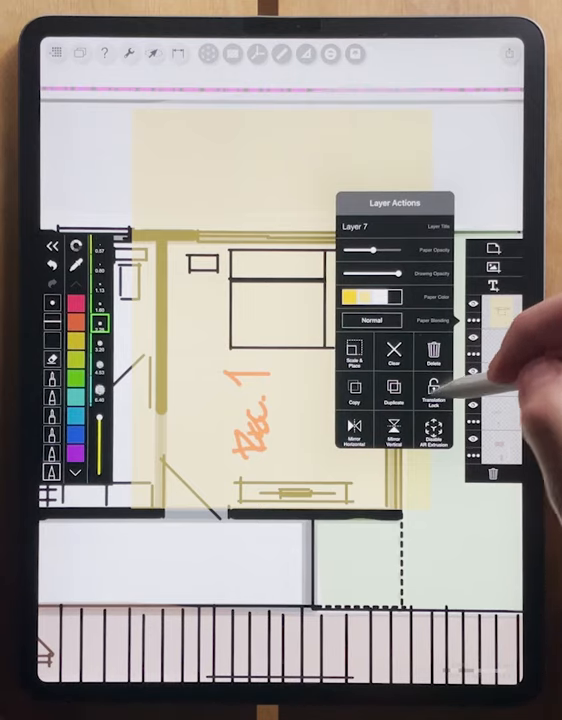
Apply Translation Lock to Layer 7 and confirm the Position Locked alert
{"action": "left_click", "coordinate": [434, 391]}
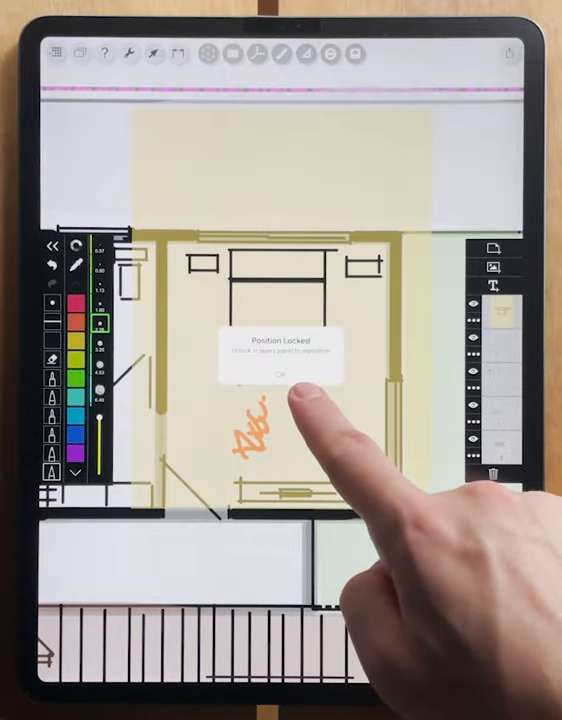
{"action": "left_click", "coordinate": [283, 375]}
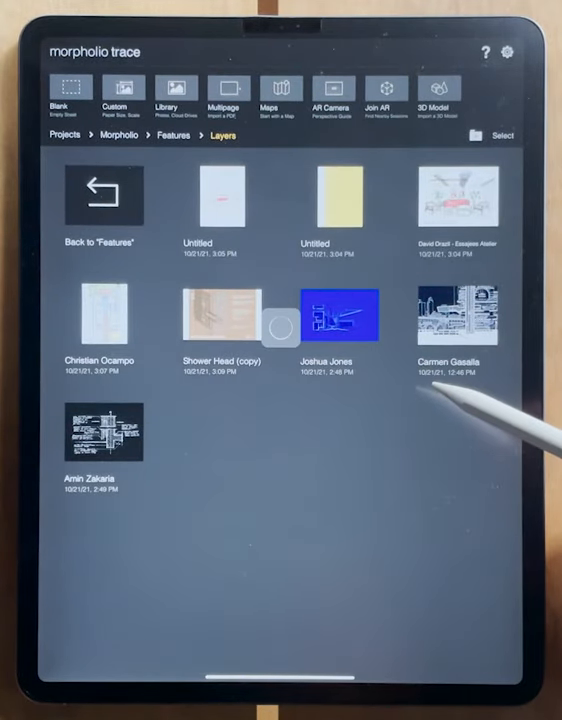
{"action": "double_click", "coordinate": [328, 315]}
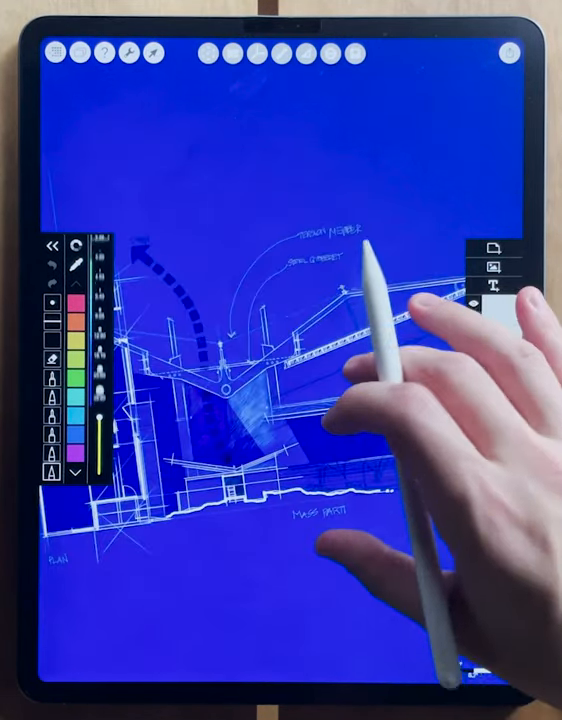
{"action": "left_click", "coordinate": [496, 262]}
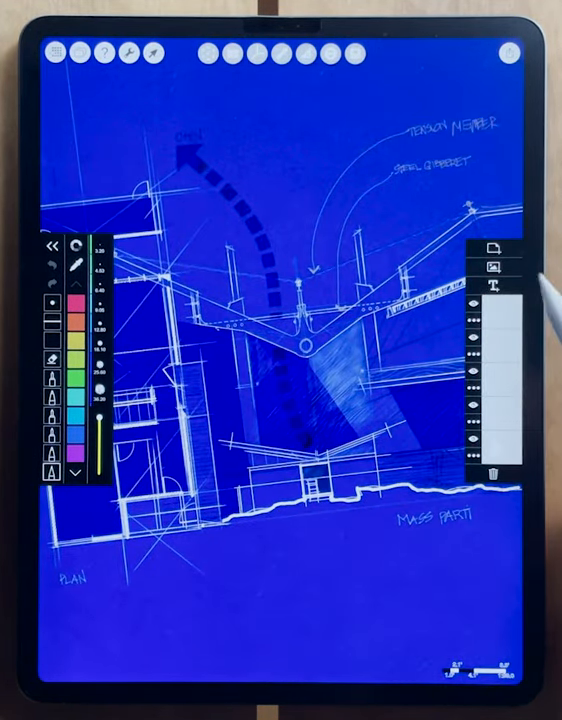